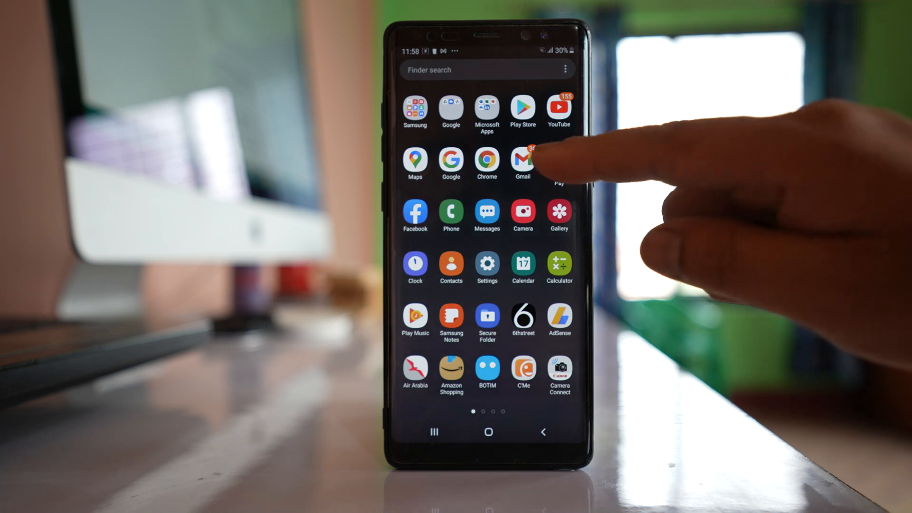
Step: Launch Gmail and show the account switcher listing the signed-in Google accounts
left_click(522, 160)
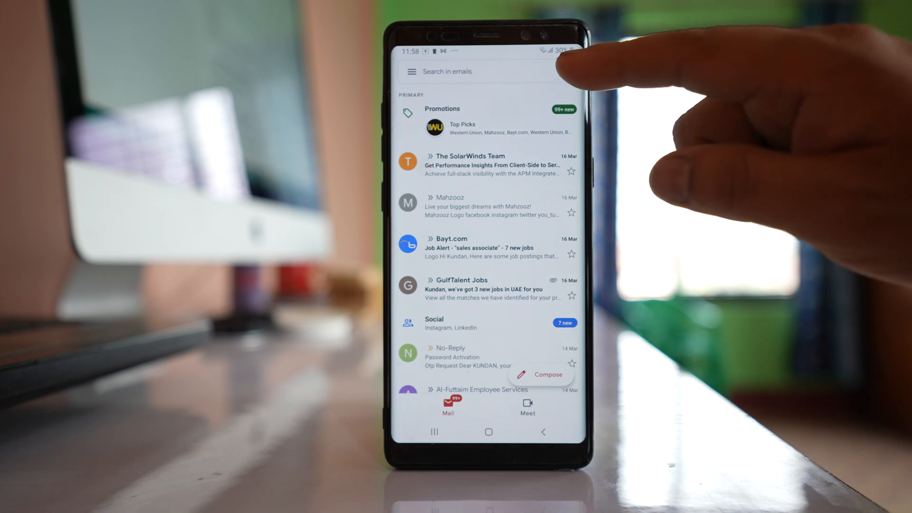
left_click(564, 71)
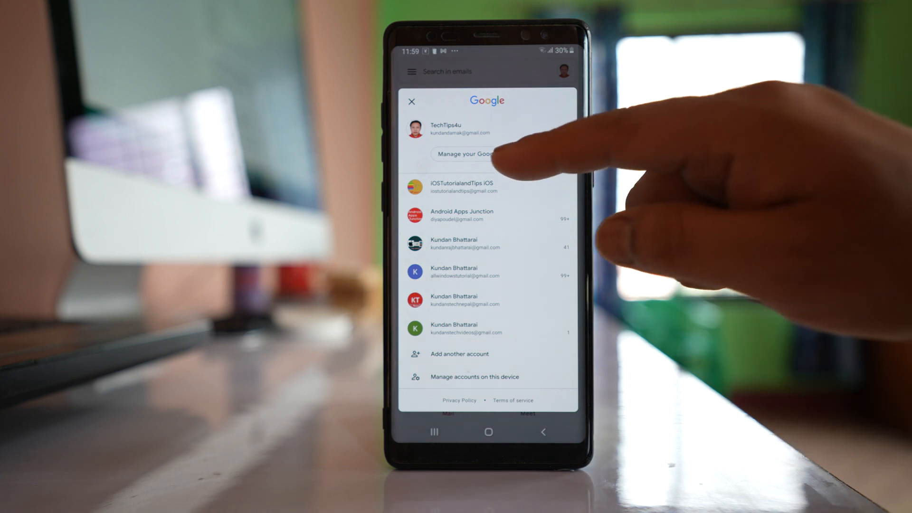
Step: Go to Manage your Google Account, Personal info, and scroll to the Password row
left_click(412, 101)
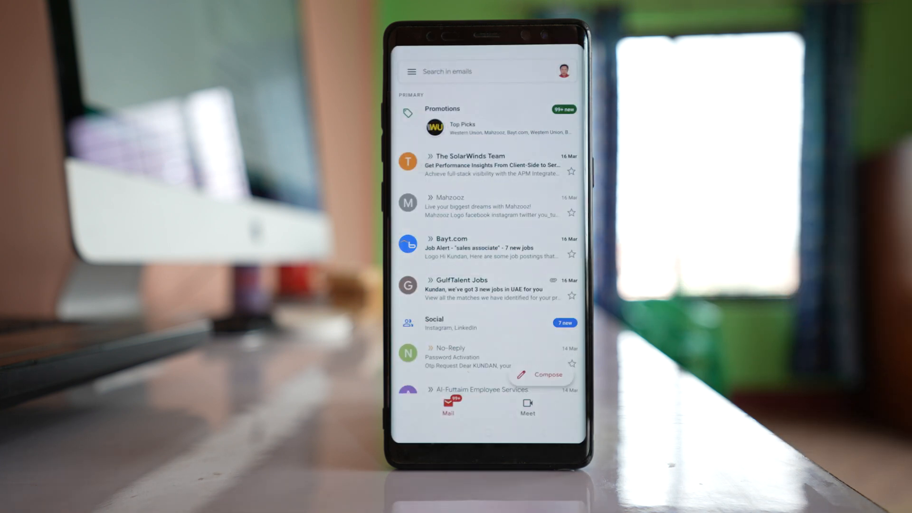
left_click(561, 72)
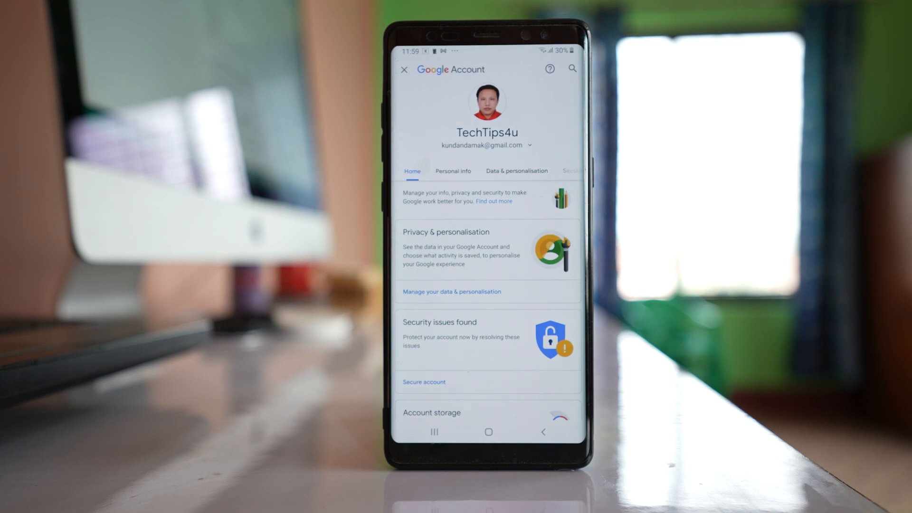
left_click(453, 171)
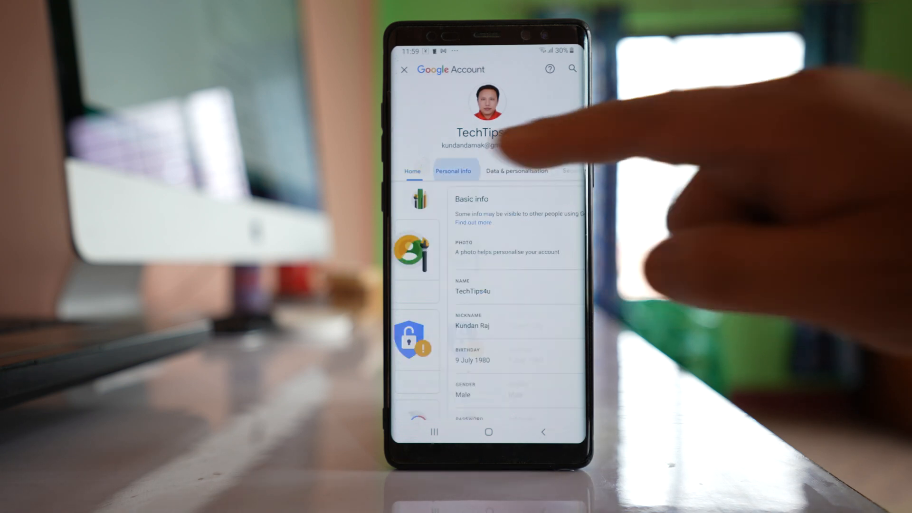
scroll("down", 3)
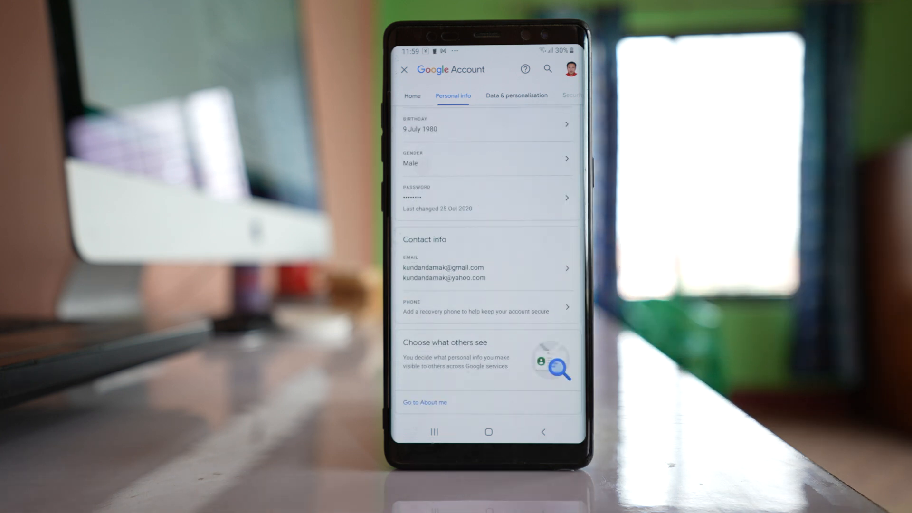
Step: Enter the Password setting and submit the current password to reach identity verification
left_click(487, 198)
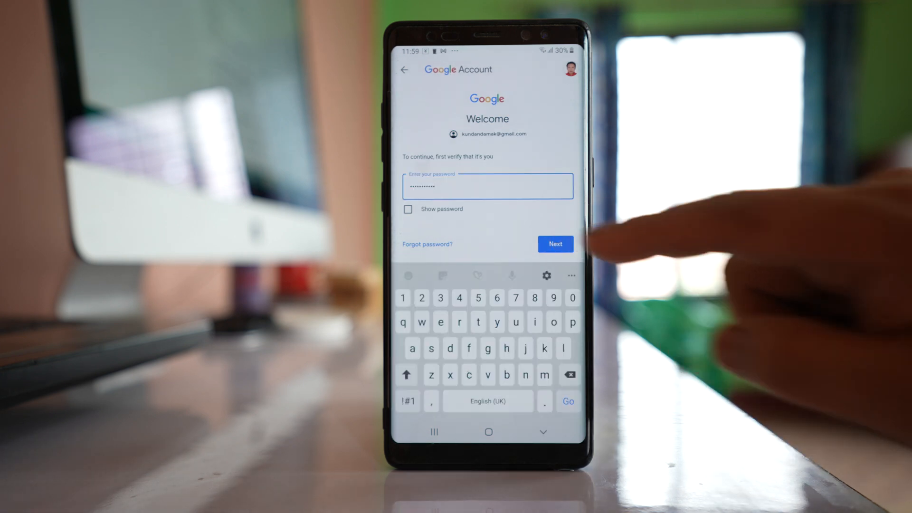
left_click(553, 244)
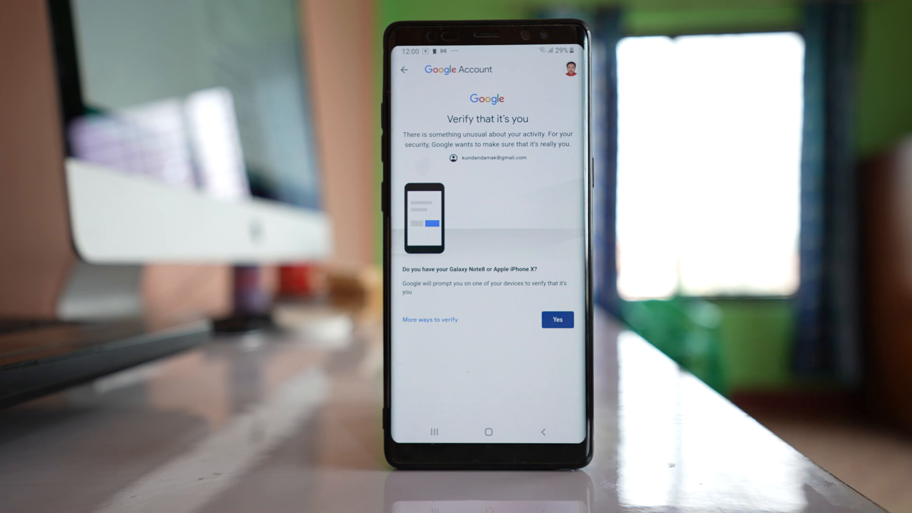
Step: Verify identity on this phone and focus the empty New password field
left_click(555, 320)
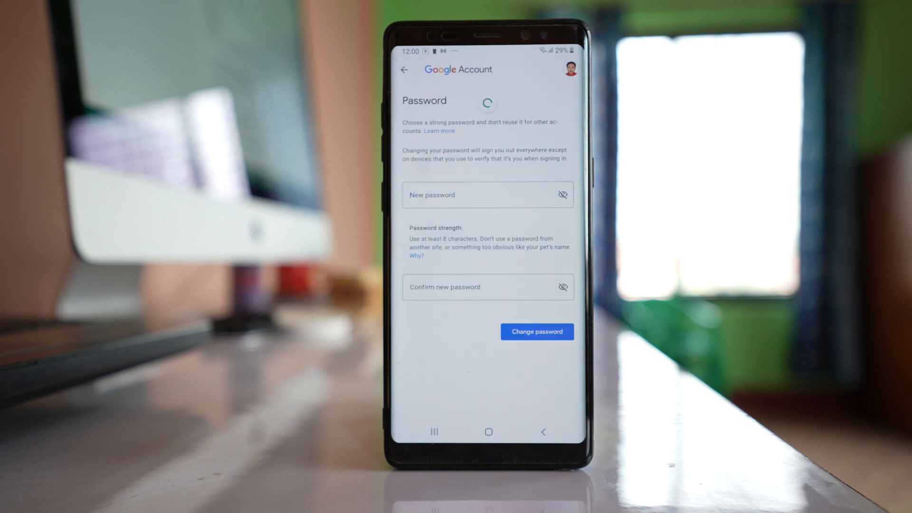
left_click(487, 194)
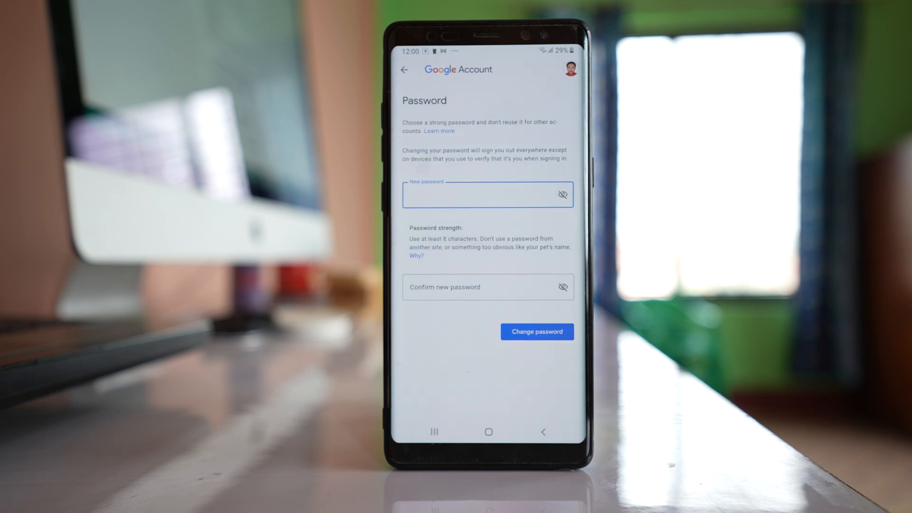